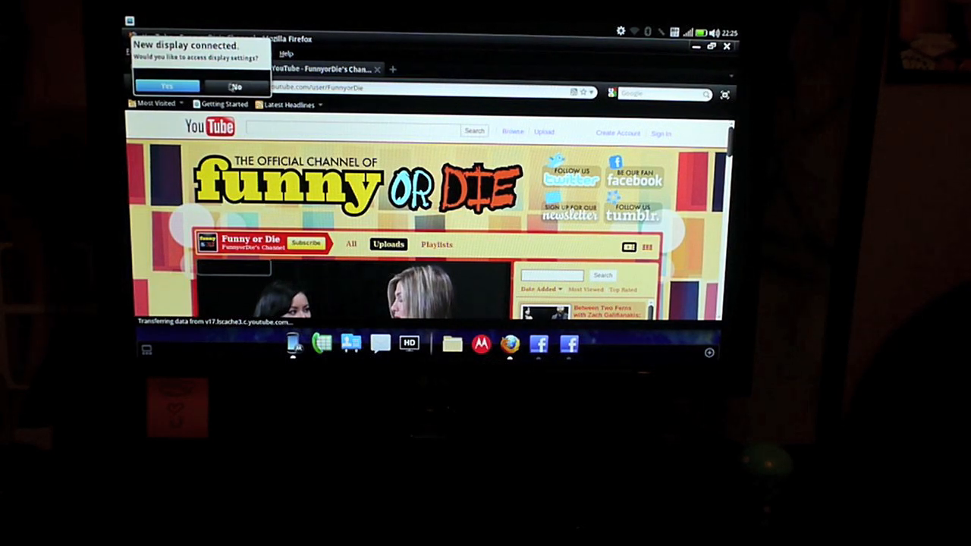
Set the newly connected external display to 1280x720P at 60Hz and confirm
{"action": "left_click", "coordinate": [236, 86]}
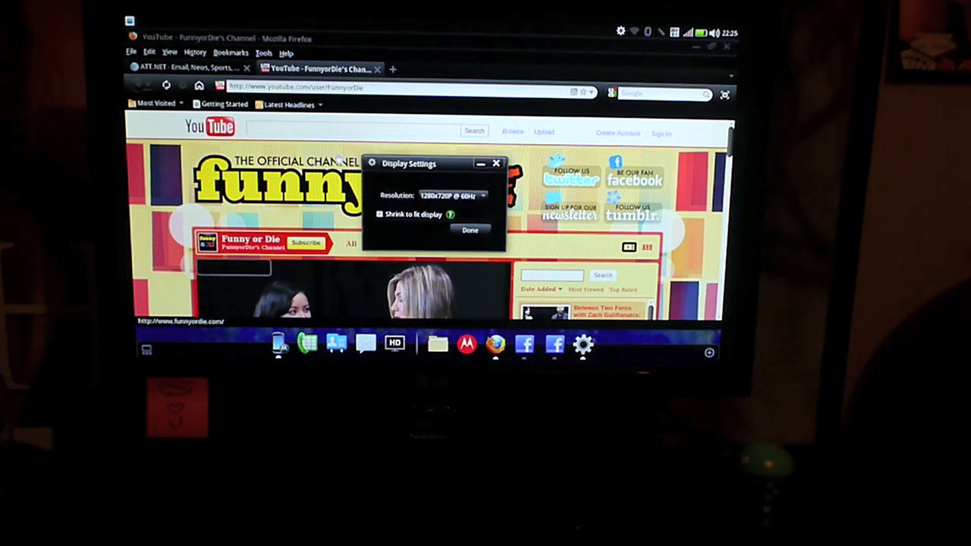
{"action": "left_click", "coordinate": [451, 196]}
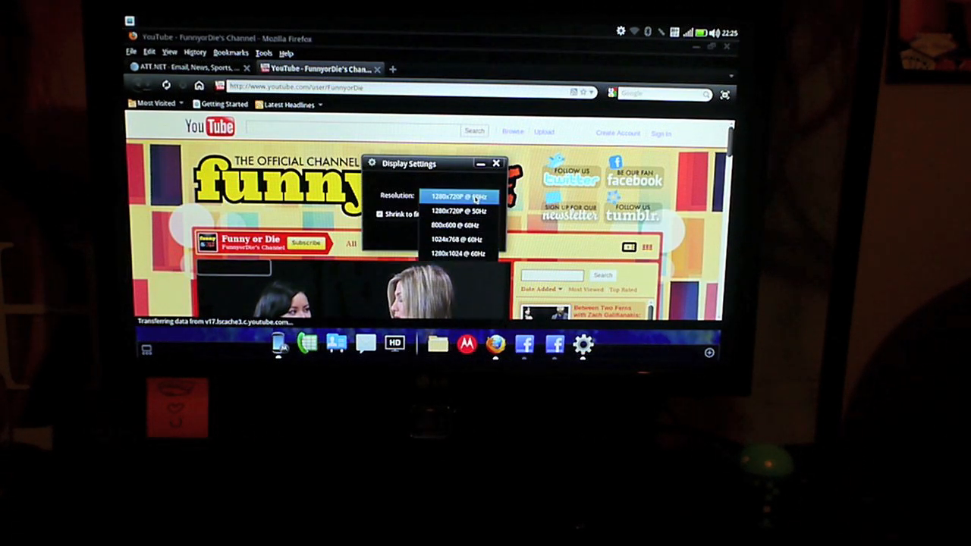
{"action": "left_click", "coordinate": [455, 195]}
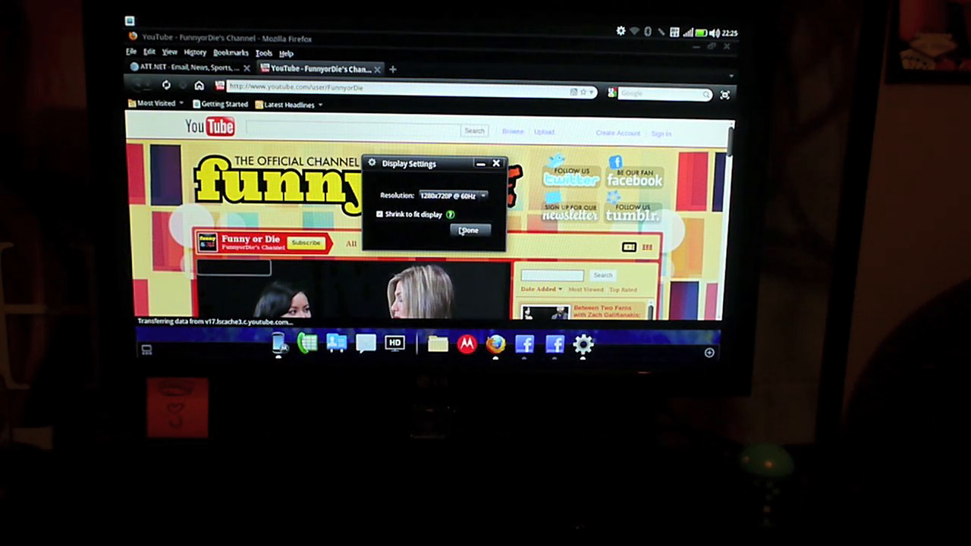
{"action": "left_click", "coordinate": [468, 229]}
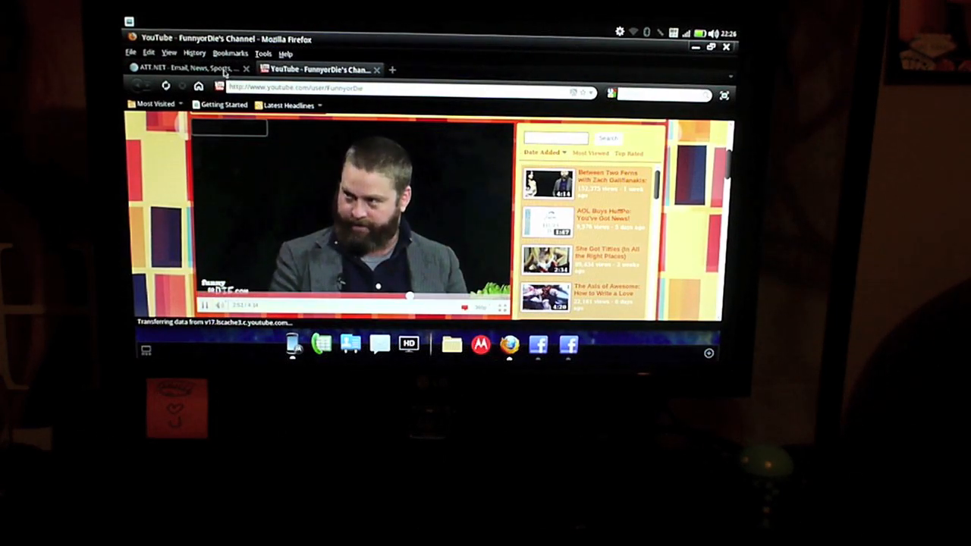
Switch Firefox from the FunnyorDie YouTube tab to the ATT.NET home page
{"action": "left_click", "coordinate": [190, 68]}
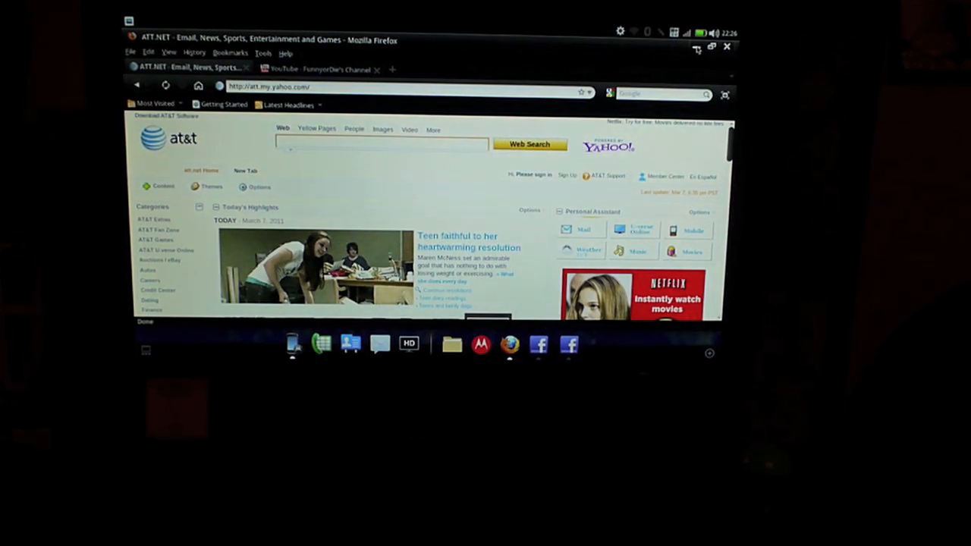
{"action": "mouse_move", "coordinate": [696, 47]}
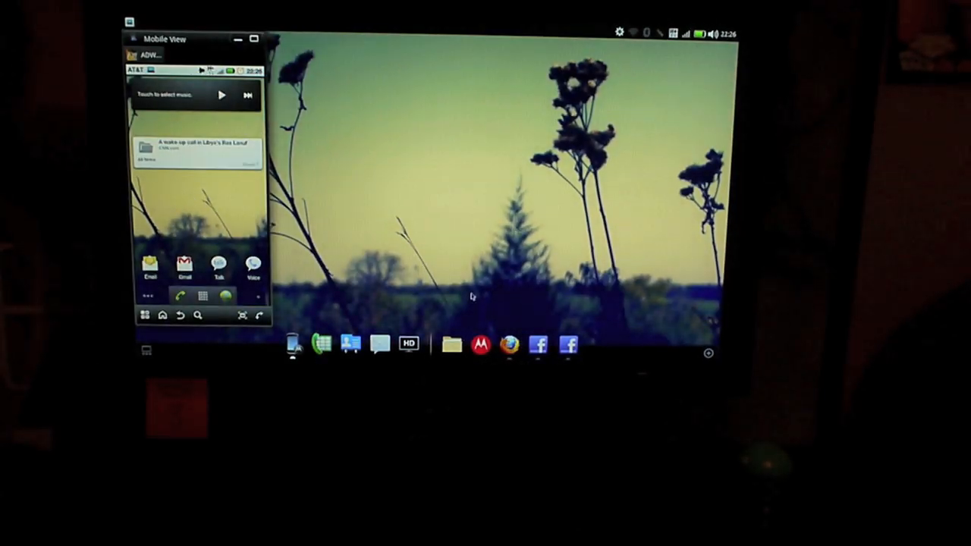
{"action": "mouse_move", "coordinate": [451, 344]}
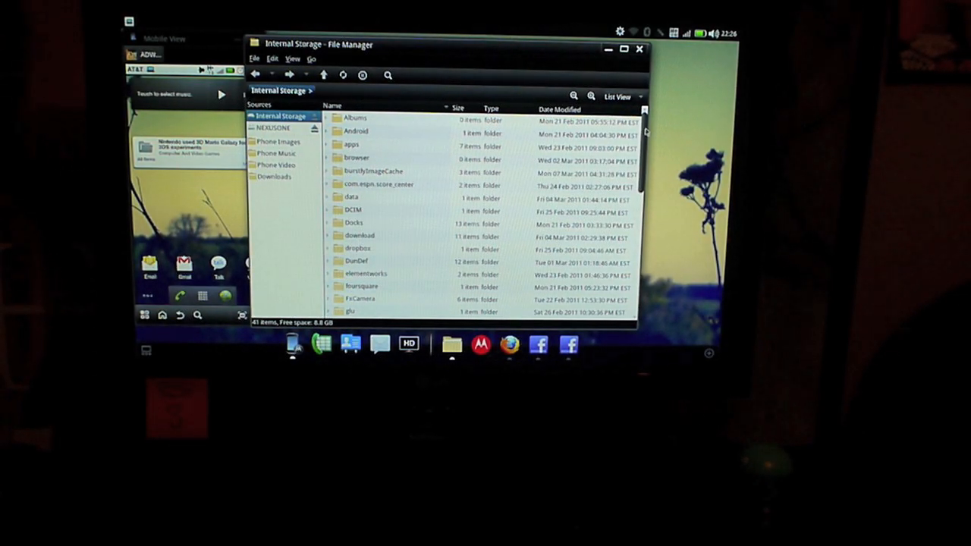
Open the Wallpaper folder in internal storage, scroll its image thumbnails, then close File Manager
{"action": "scroll", "scroll_direction": "down", "scroll_amount": 3}
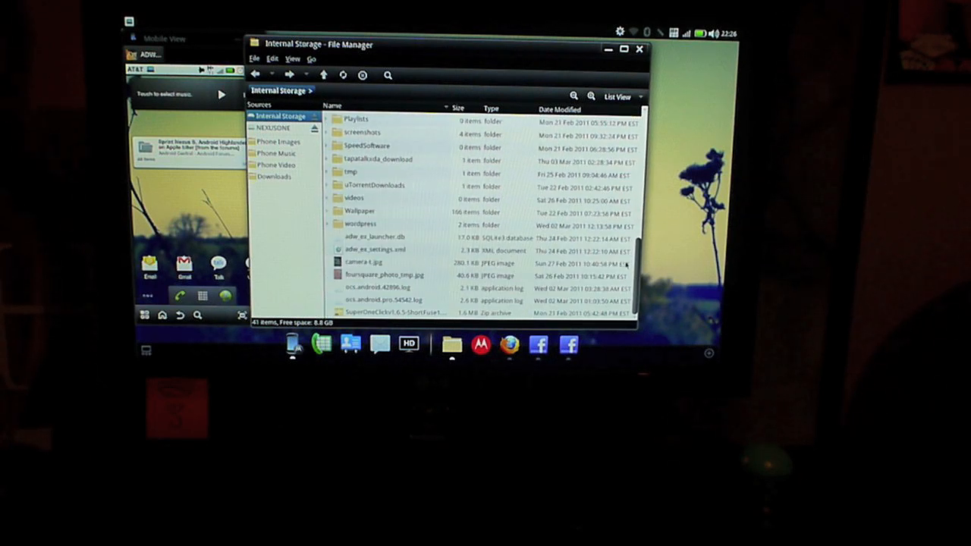
{"action": "left_click", "coordinate": [360, 211]}
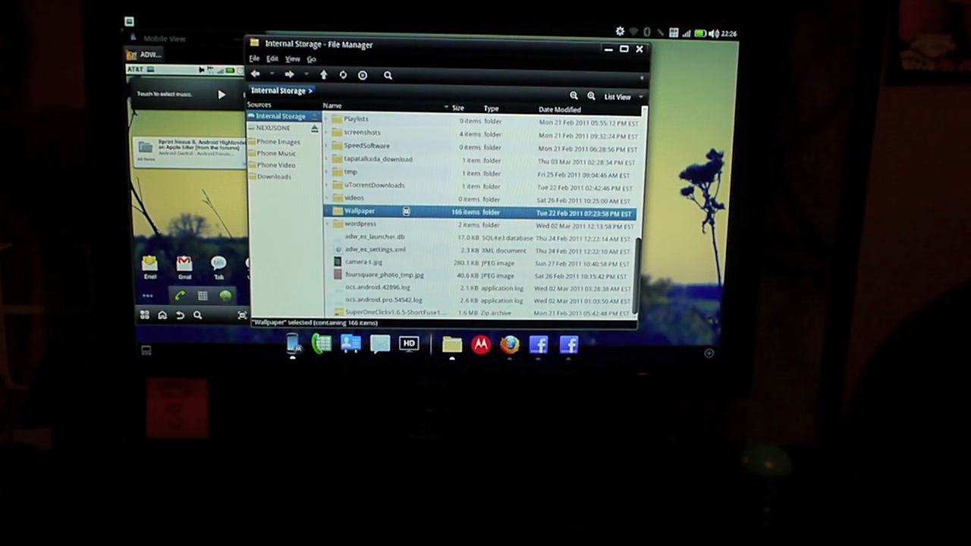
{"action": "double_click", "coordinate": [362, 211]}
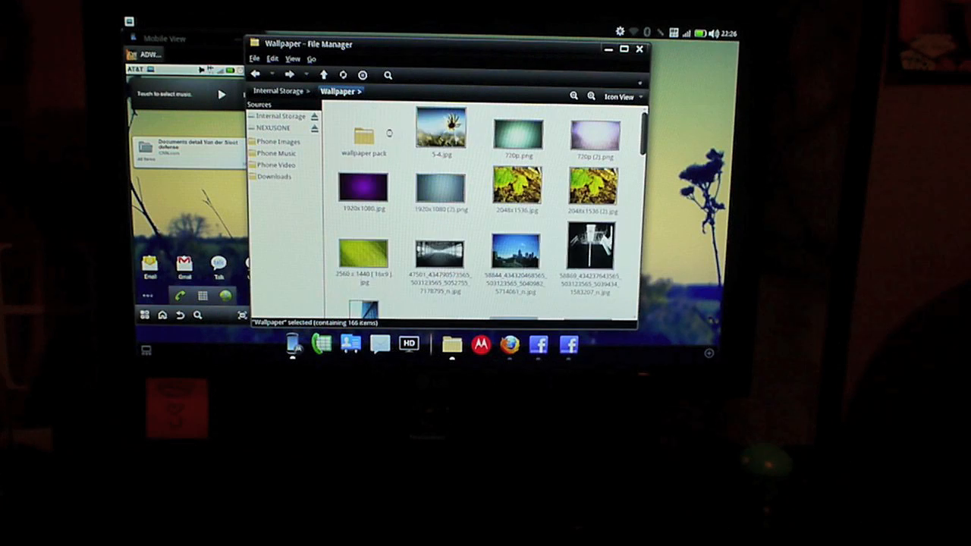
{"action": "scroll", "scroll_direction": "down", "scroll_amount": 3}
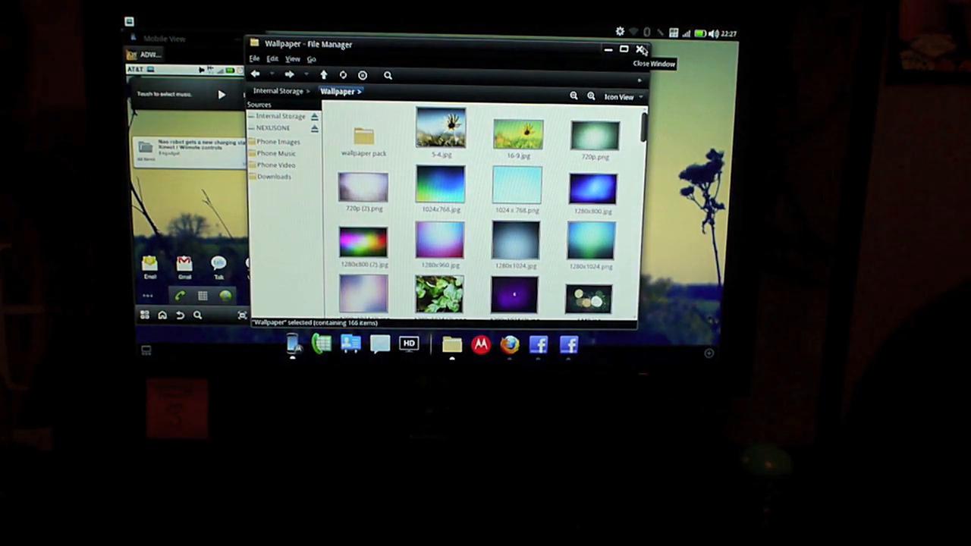
{"action": "left_click", "coordinate": [642, 49]}
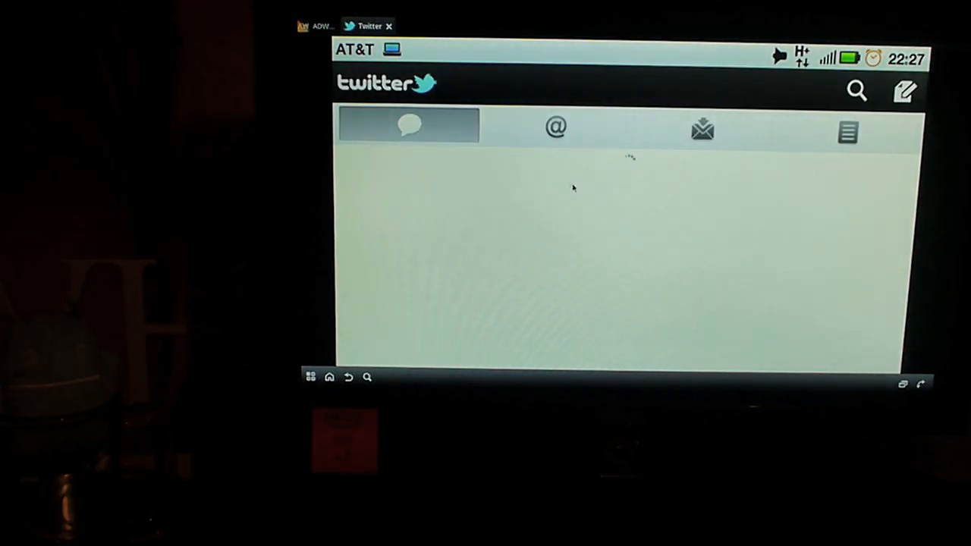
{"action": "mouse_move", "coordinate": [649, 220]}
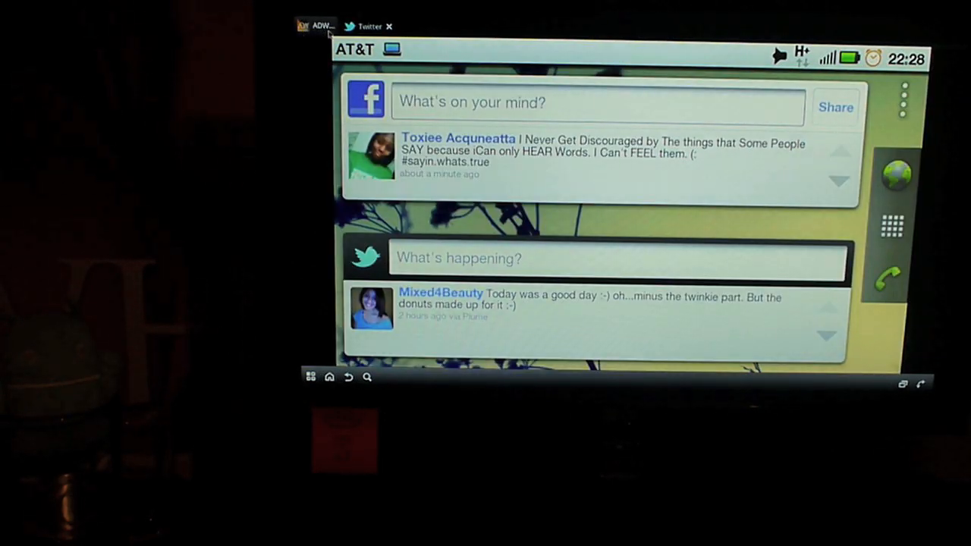
Return the phone to its home screen with the Facebook and Twitter widgets
{"action": "left_click", "coordinate": [370, 26]}
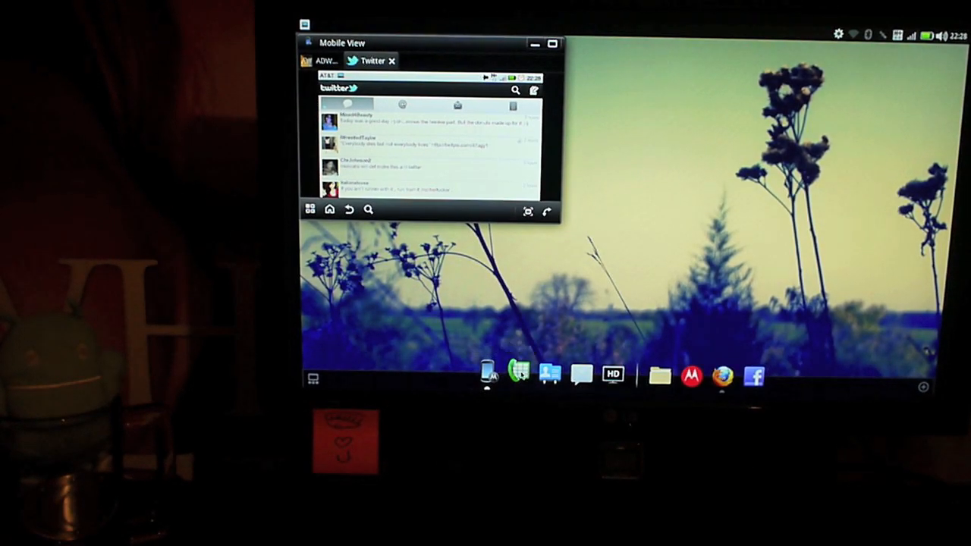
Launch the Dialer, switch from contacts to the keypad, then minimize Mobile View
{"action": "left_click", "coordinate": [521, 375]}
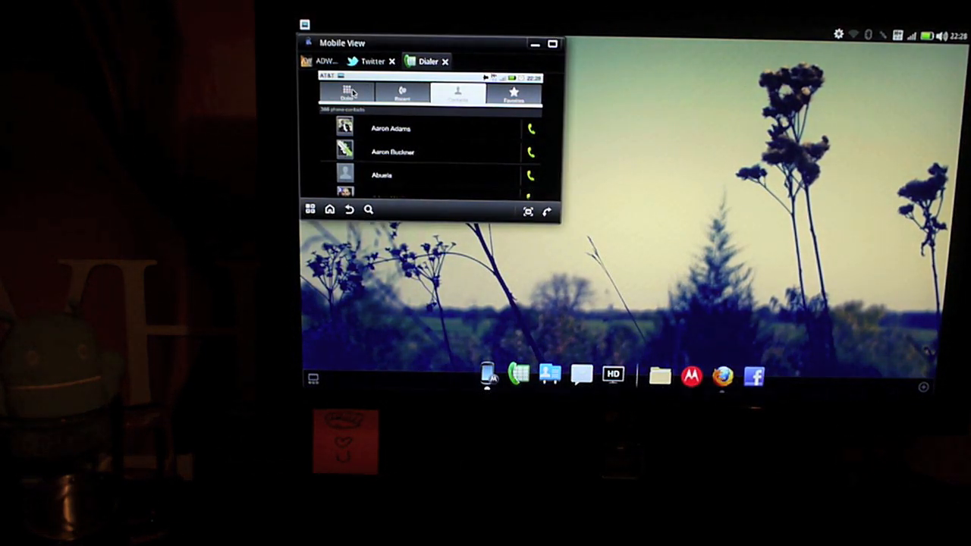
{"action": "left_click", "coordinate": [347, 92]}
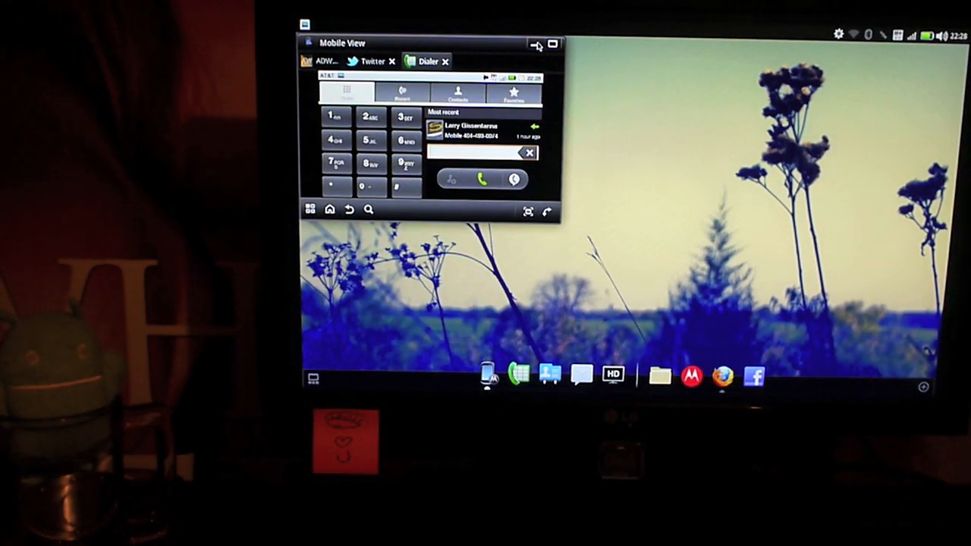
{"action": "left_click", "coordinate": [536, 44]}
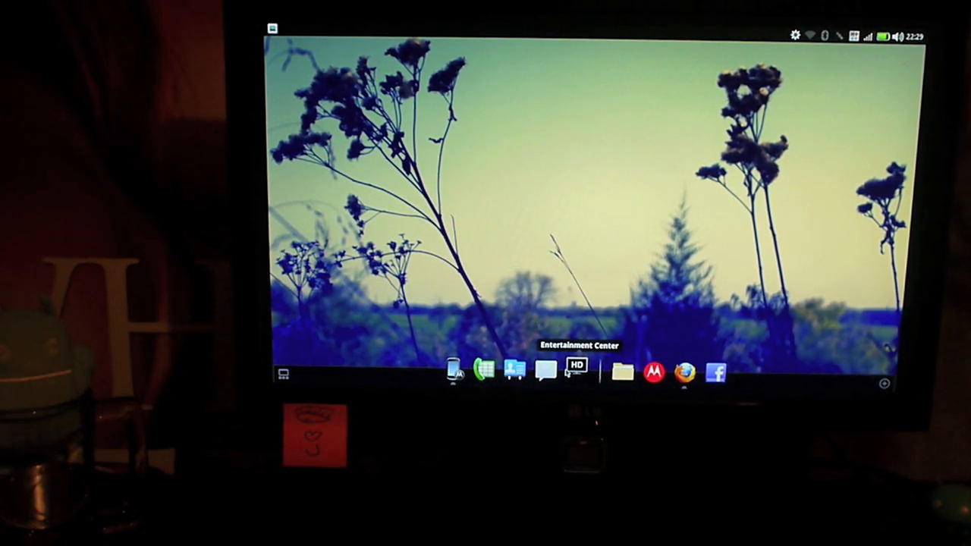
Launch HD Entertainment Center full screen and D-pad into a category's sdcard-ext source
{"action": "left_click", "coordinate": [576, 371]}
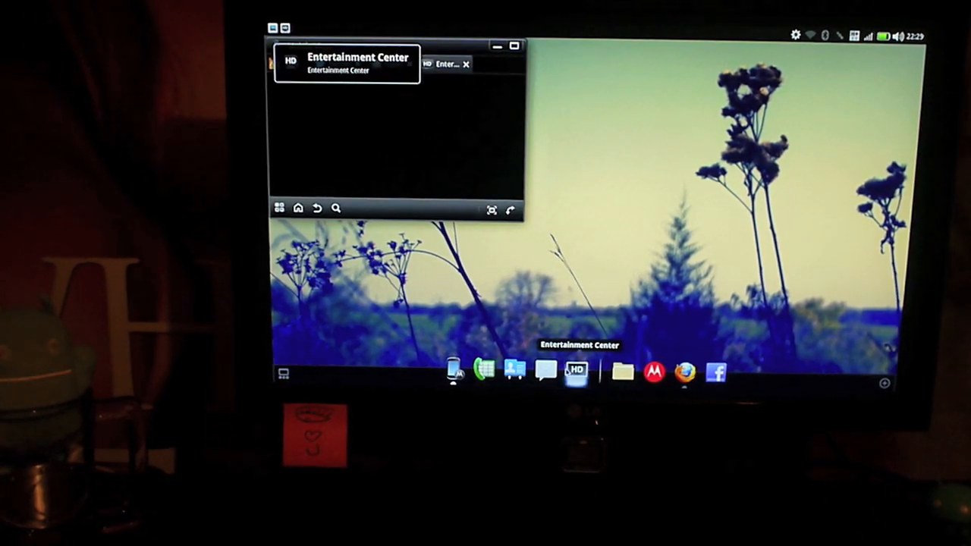
{"action": "left_click", "coordinate": [575, 371]}
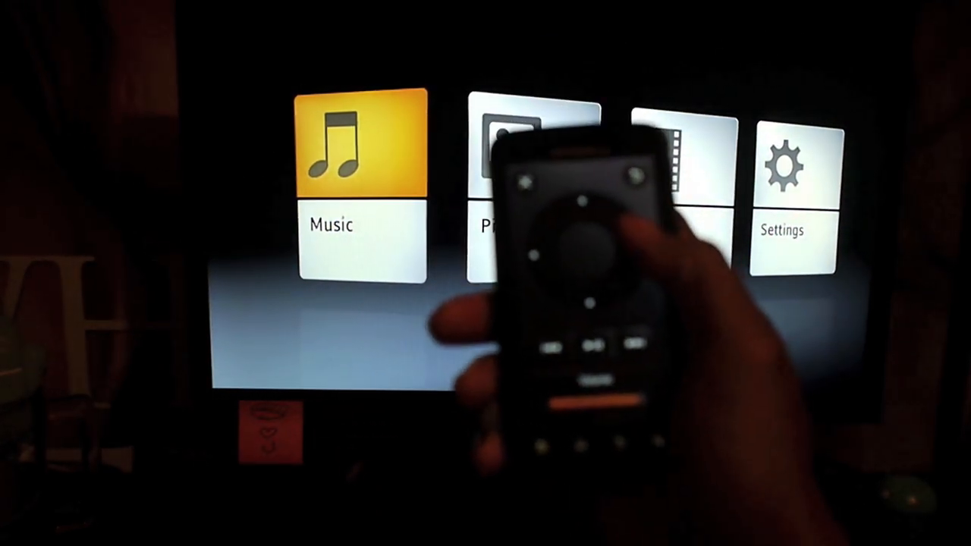
{"action": "key", "text": "Right"}
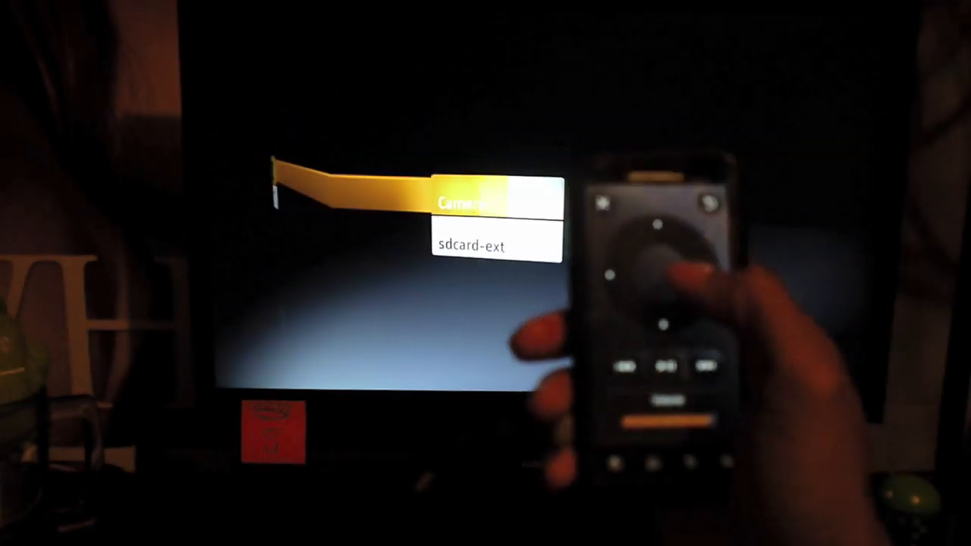
{"action": "key", "text": "Down"}
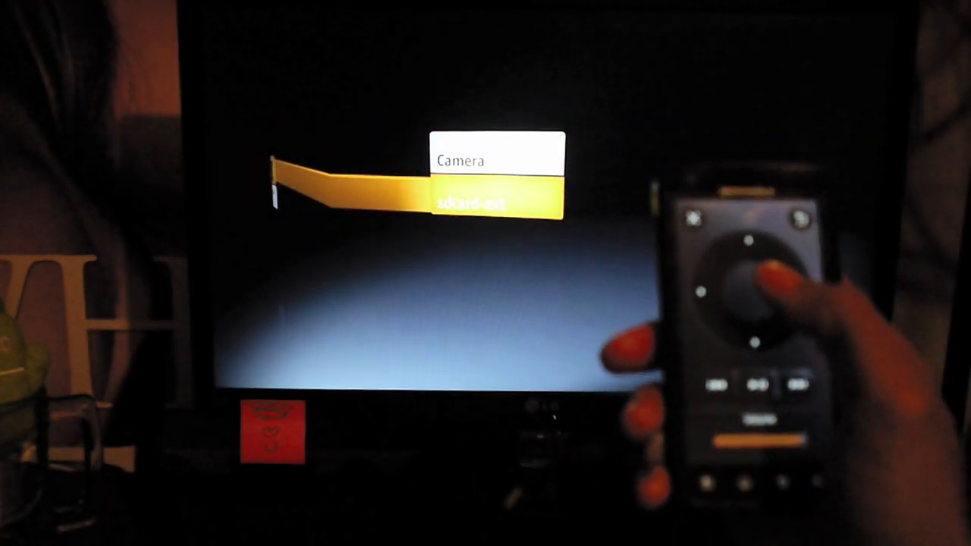